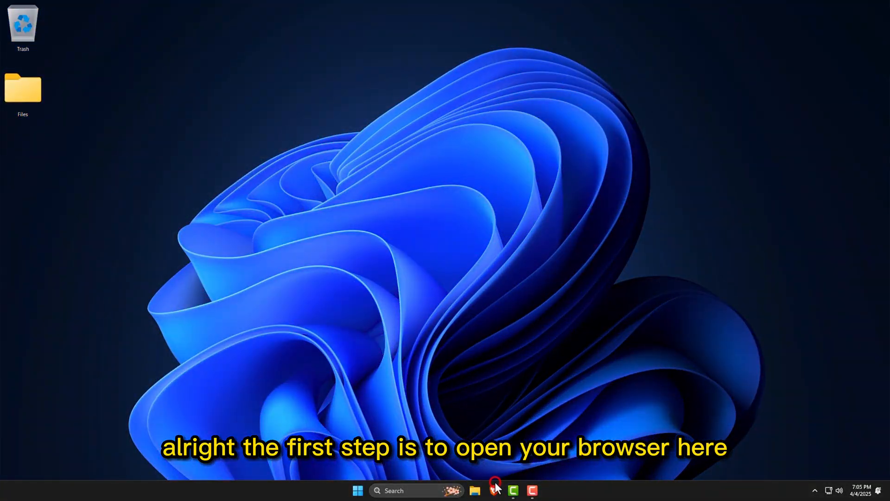
Navigate Brave to nvidia.com to reach NVIDIA's driver download page.
click(495, 489)
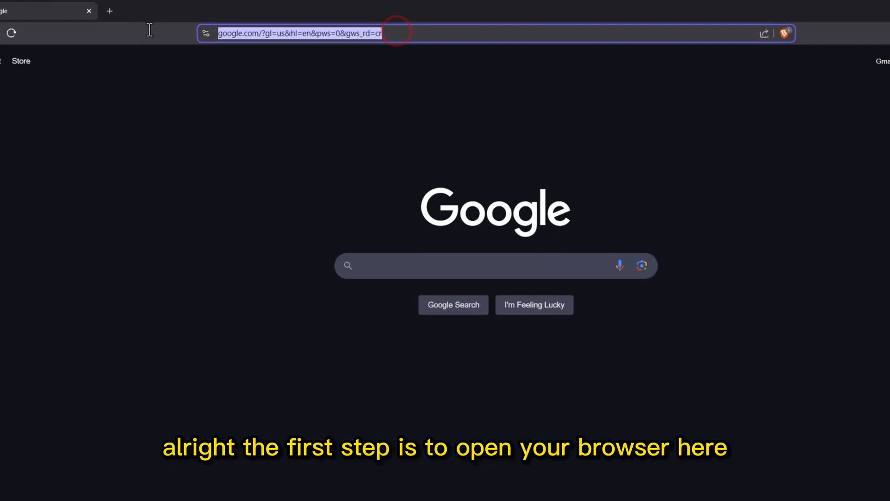
text(nvidia.com/en-us/drivers/)
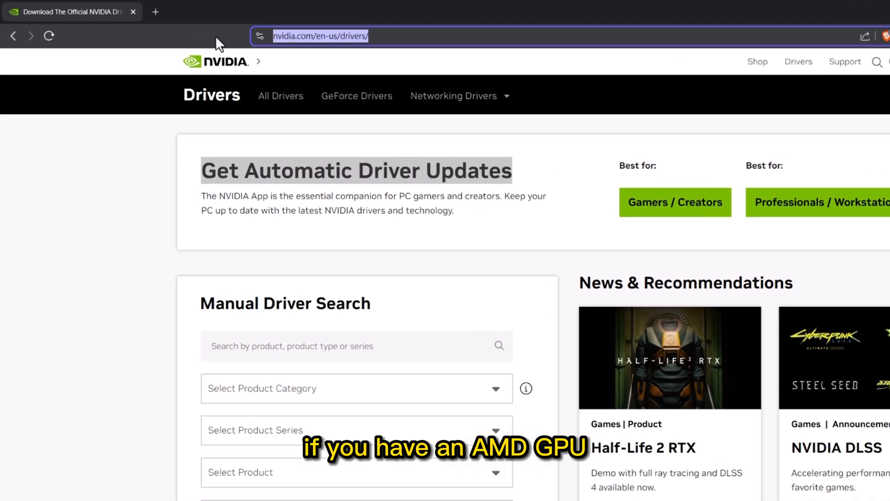
On amd.com drivers, select Processors > Ryzen 9 7900X3D and submit to find its drivers.
text(amd.)
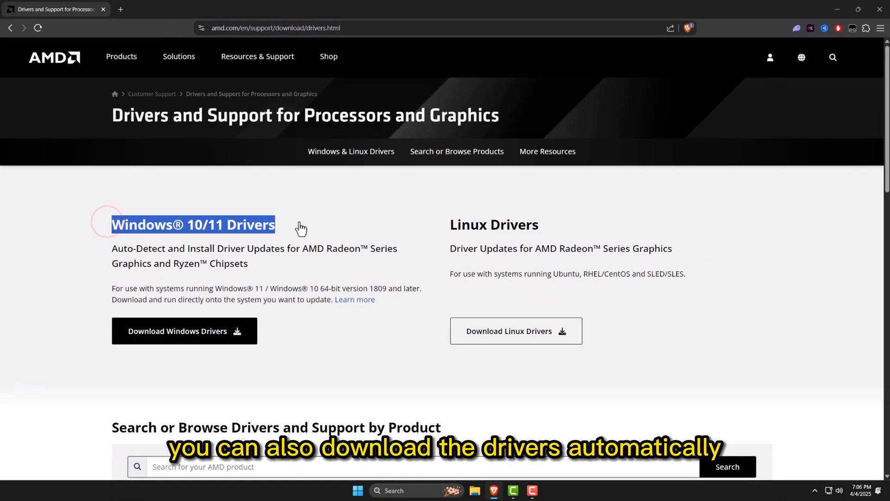
scroll(down, 3)
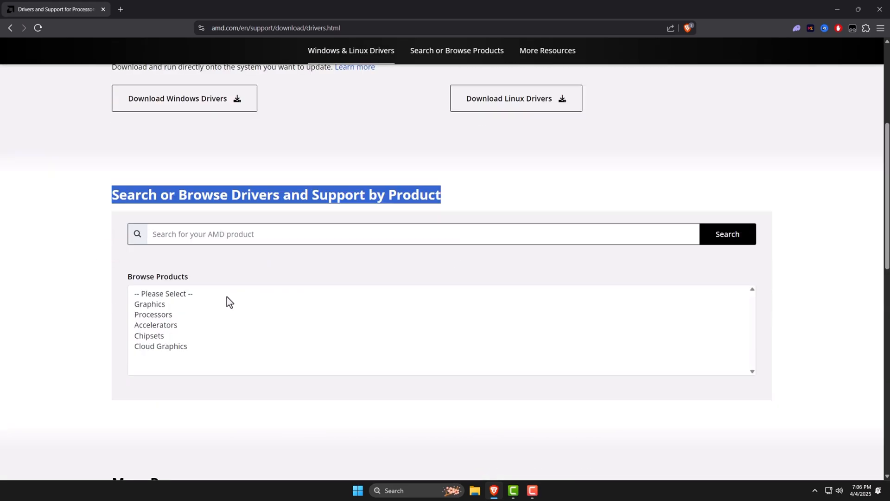
click(153, 314)
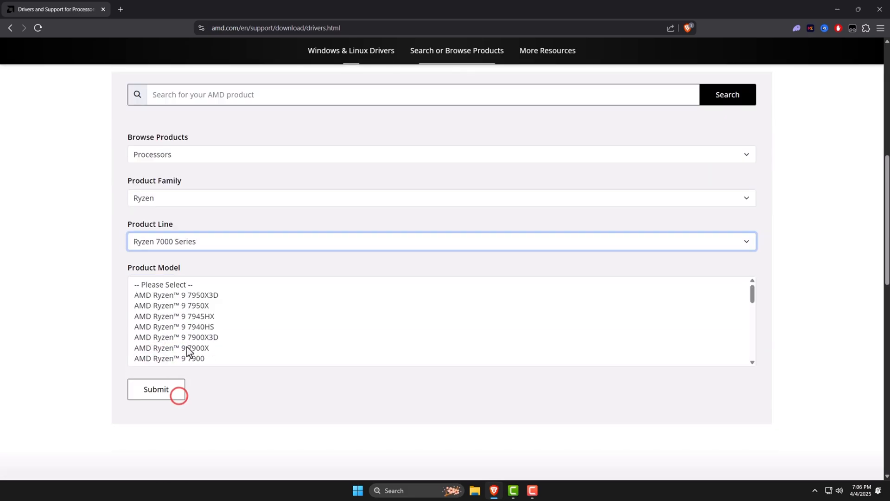
click(176, 336)
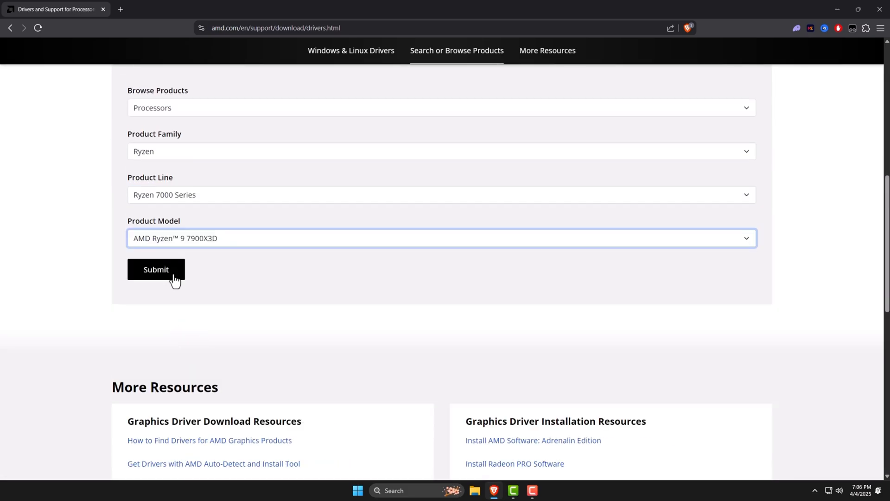
click(156, 268)
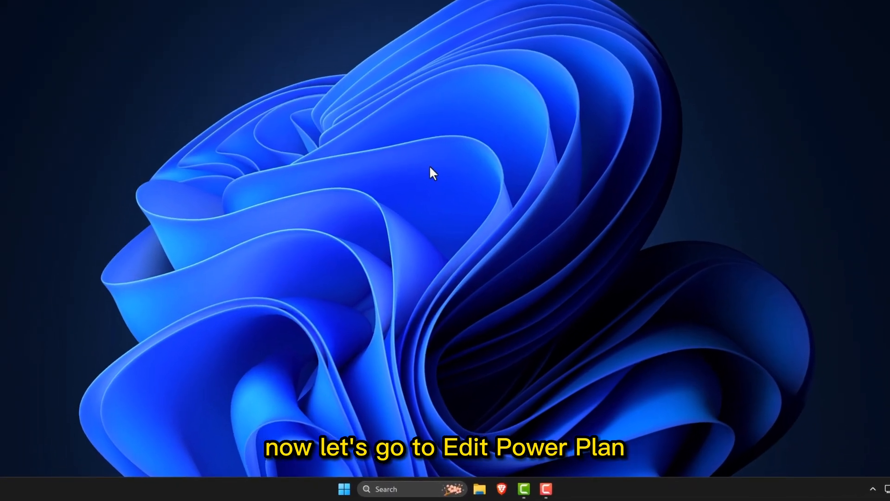
Search Windows for 'edit power plan' and bring up the power plan settings.
click(343, 489)
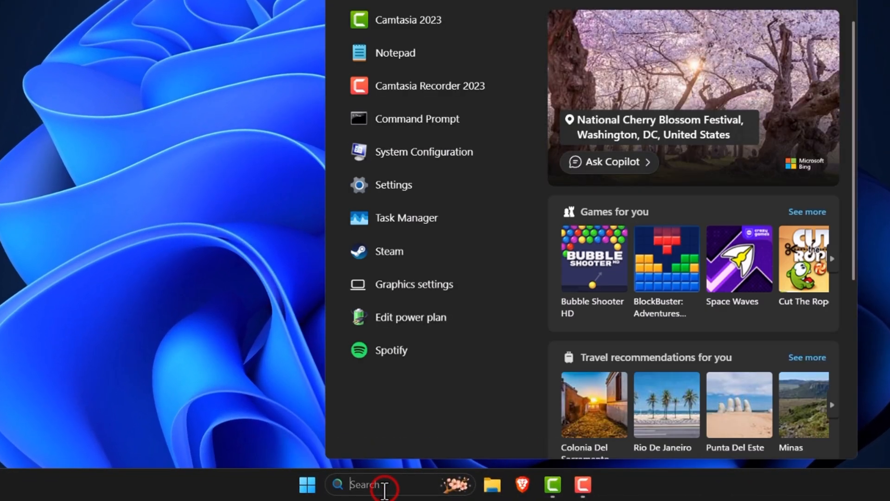
text(edit power plan)
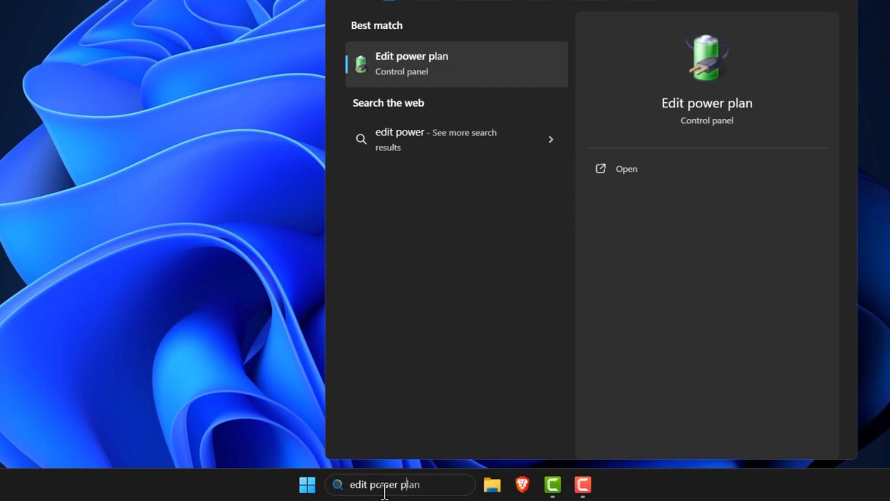
click(412, 64)
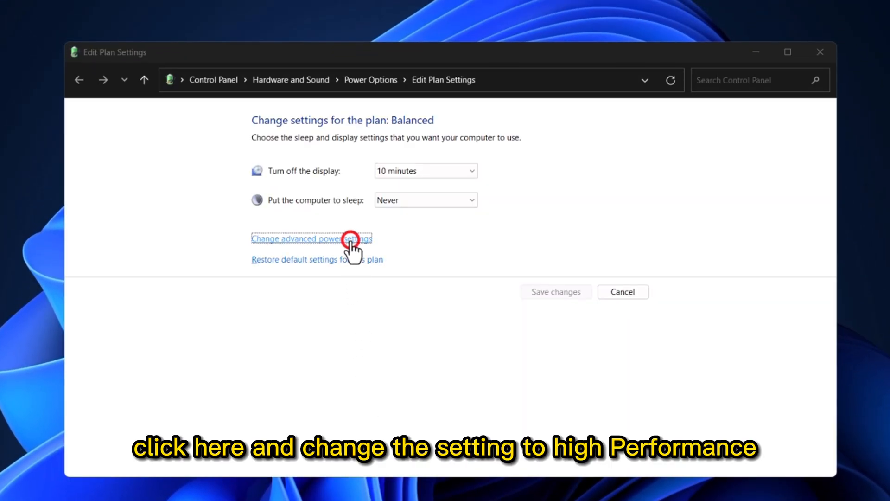
In advanced power settings choose the High performance plan and confirm with OK.
click(311, 239)
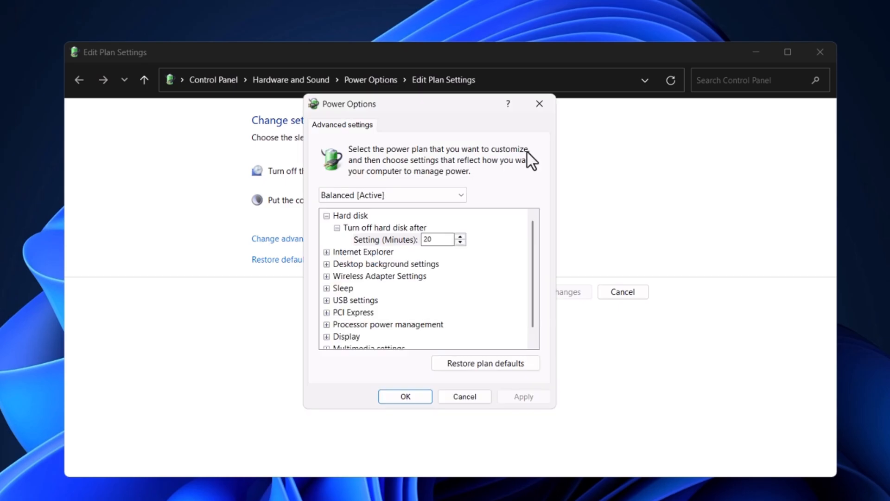
click(391, 195)
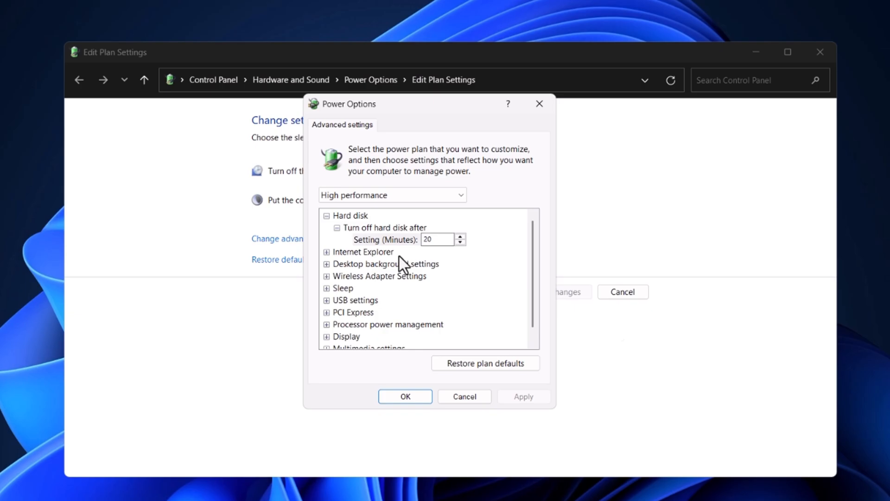
click(405, 396)
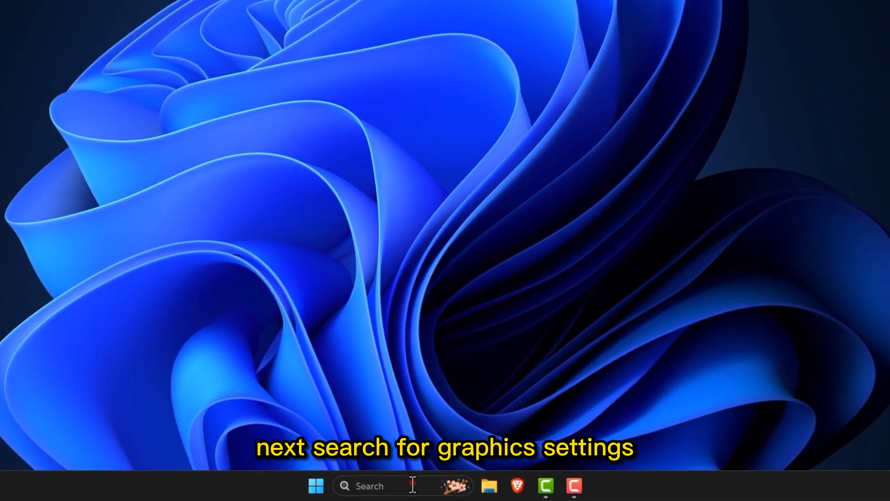
In Graphics settings add the AssettoCorsa executable from steamapps\common\assettocorsa as a custom app.
text(graphics settings)
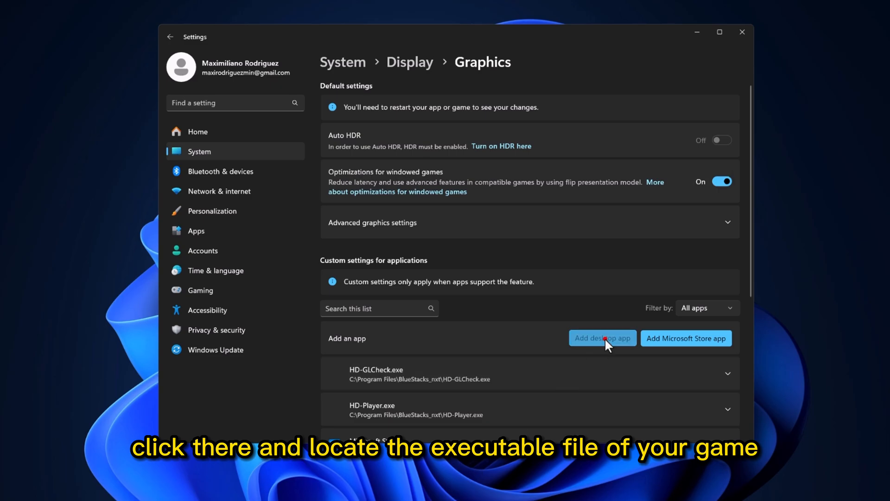
click(602, 337)
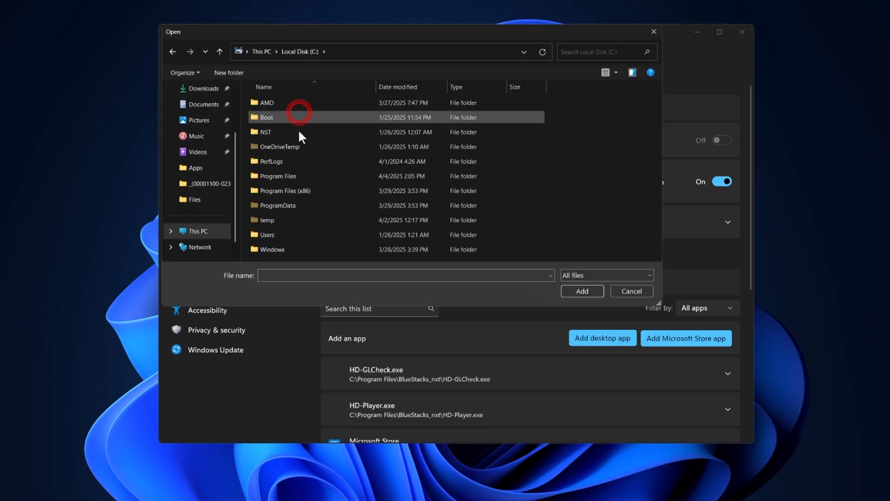
double_click(277, 175)
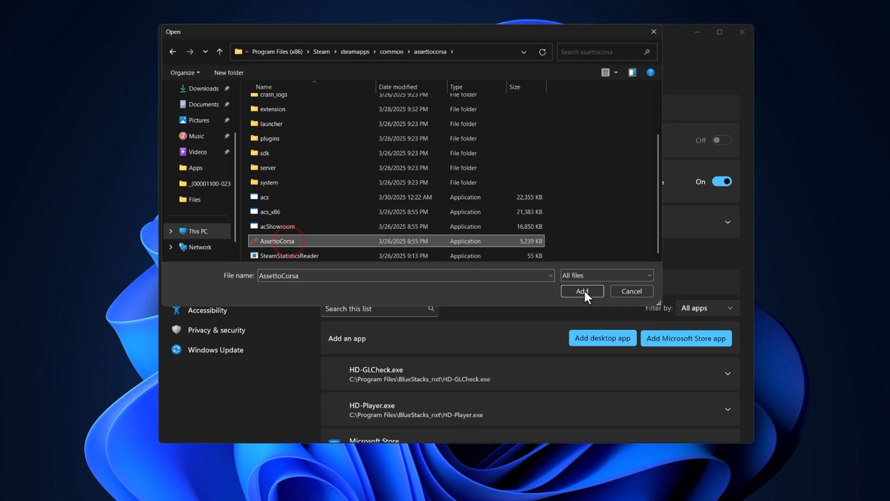
click(580, 290)
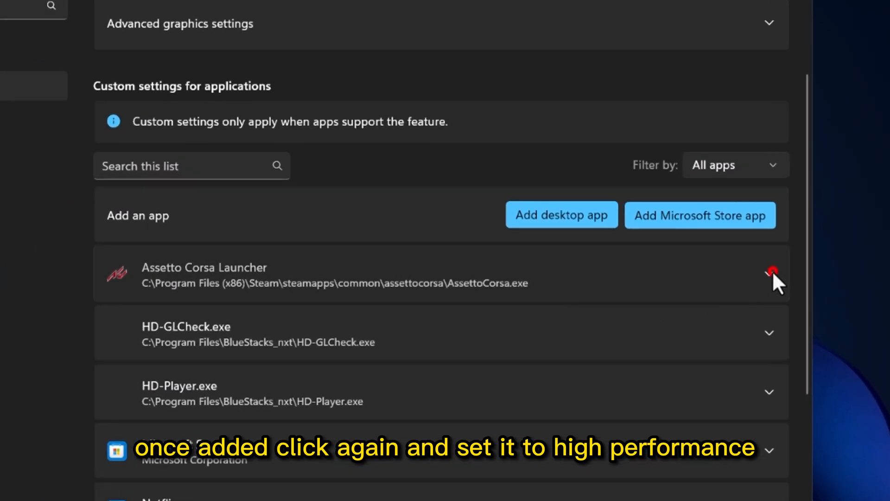
Set Assetto Corsa Launcher's GPU preference to High Performance.
click(770, 277)
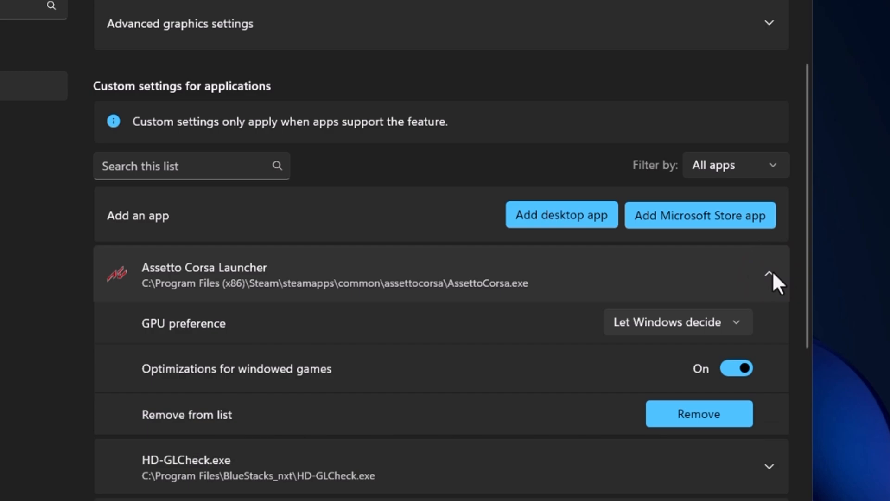
click(677, 322)
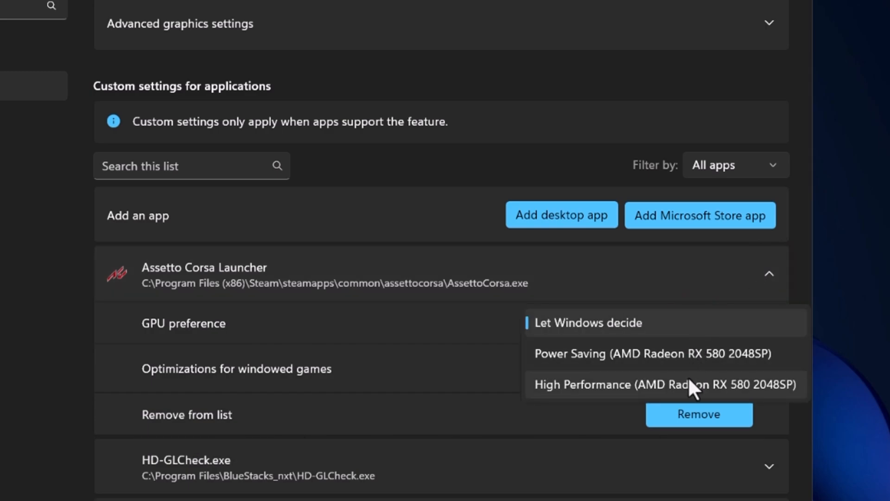
click(663, 384)
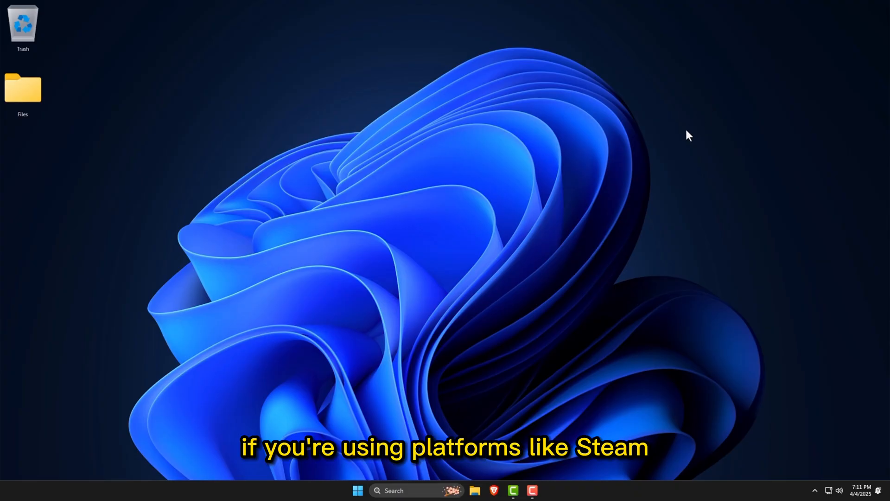
Launch Steam from Start search and go to the game Library.
text(steam)
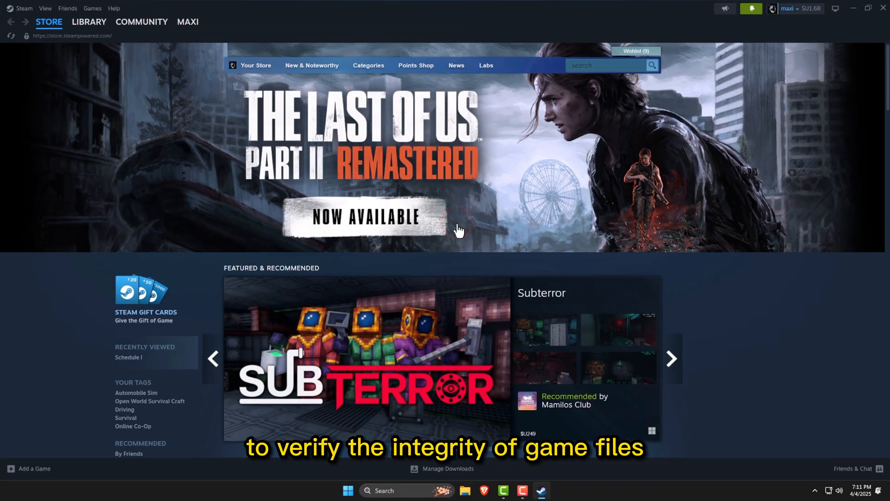
click(89, 21)
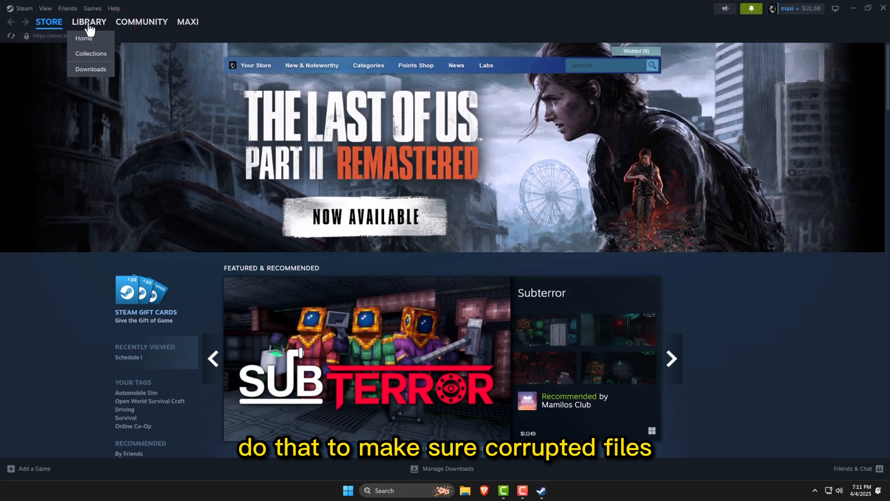
click(84, 39)
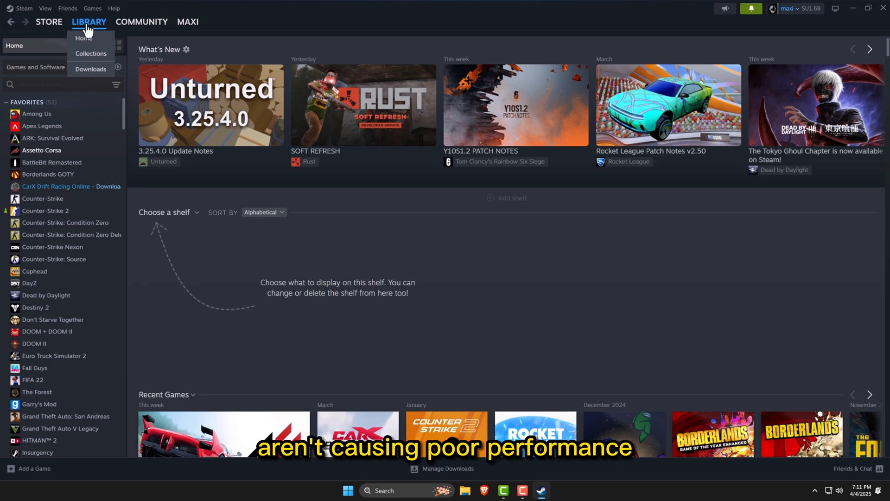
Select Assetto Corsa in the library and bring up its Properties window.
click(42, 150)
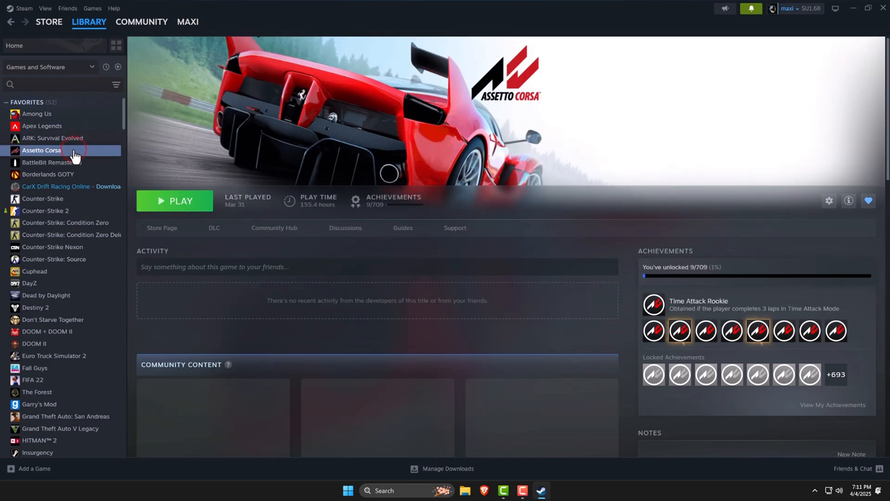
click(41, 150)
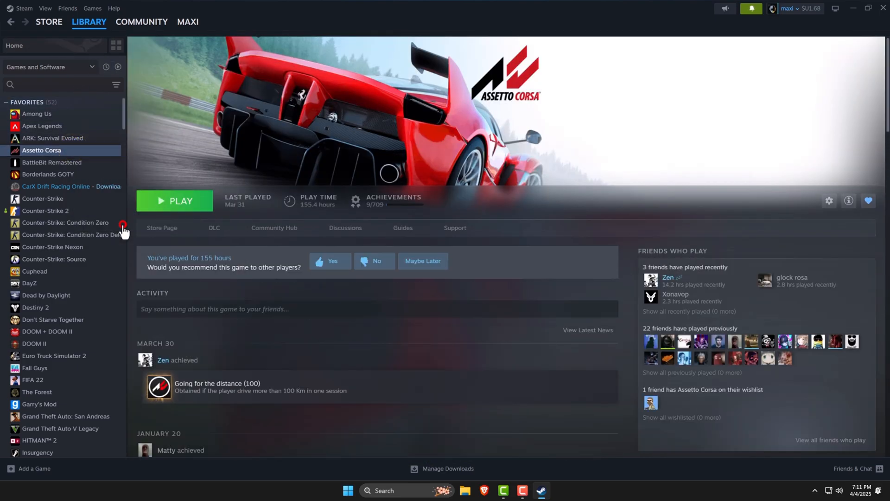
click(828, 200)
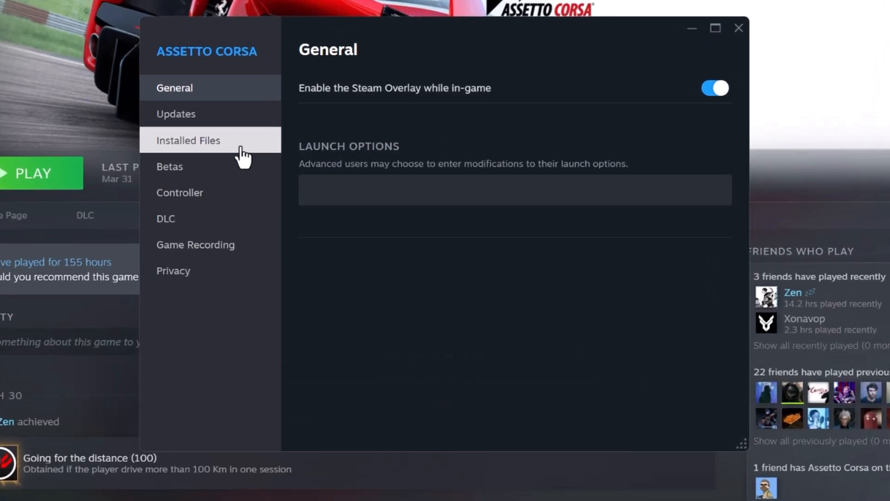
Under Installed Files, start Verify integrity of game files for Assetto Corsa.
click(188, 140)
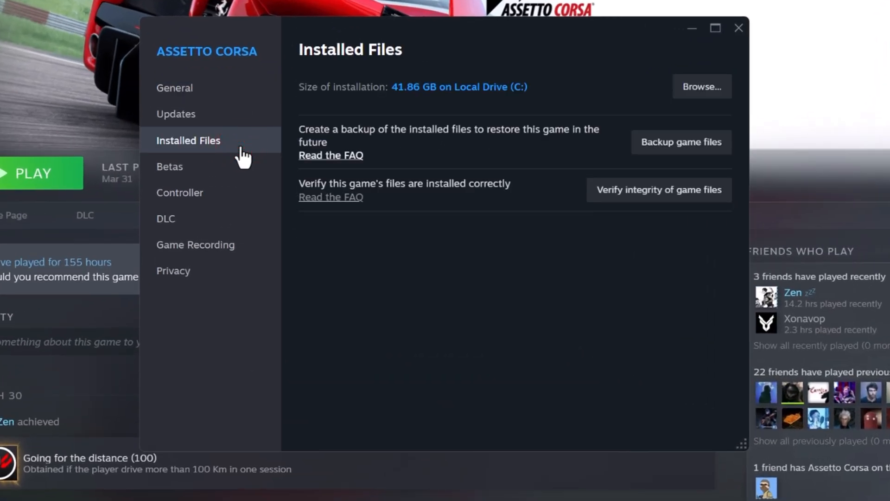
click(658, 190)
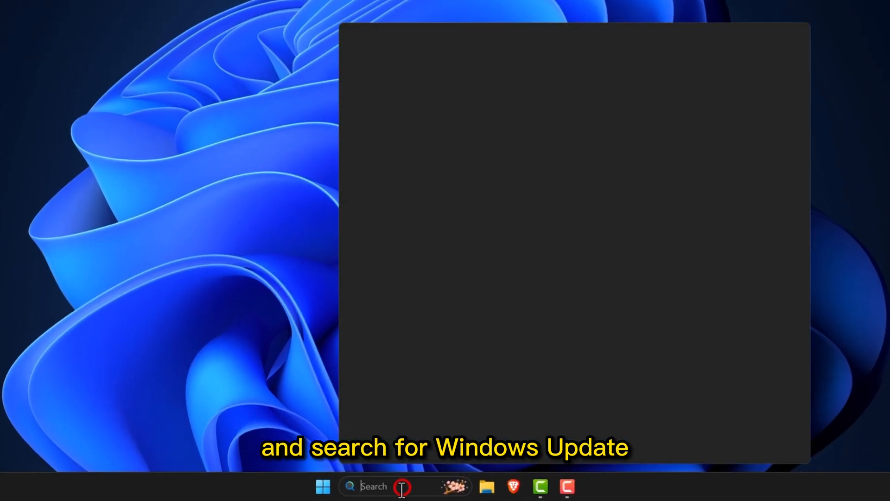
Launch Windows Settings from Start and go to the Windows Update page.
text(settings)
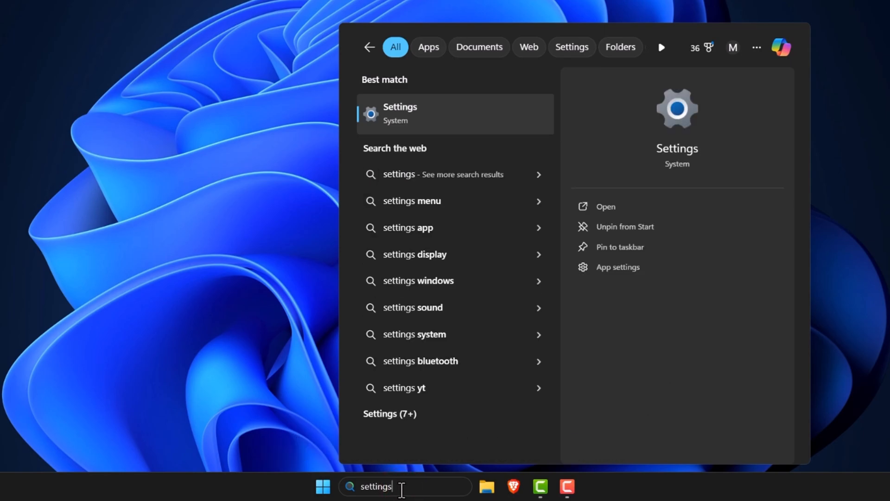
click(399, 113)
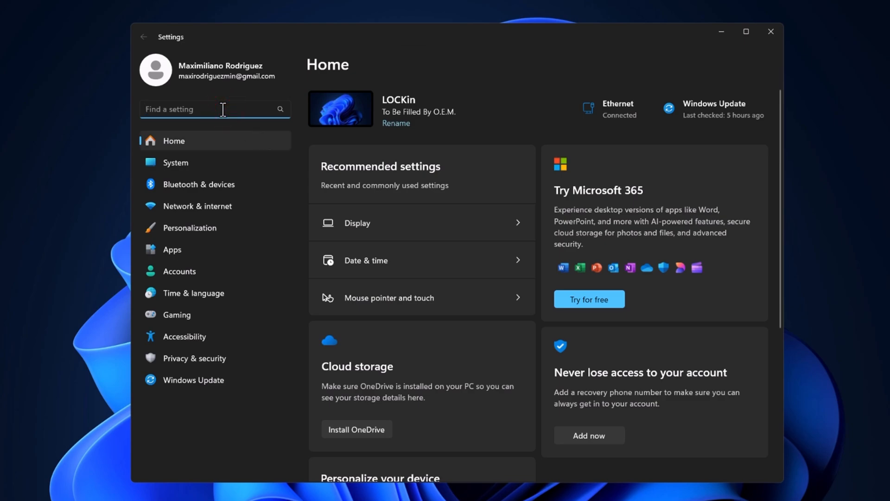
text(windows update)
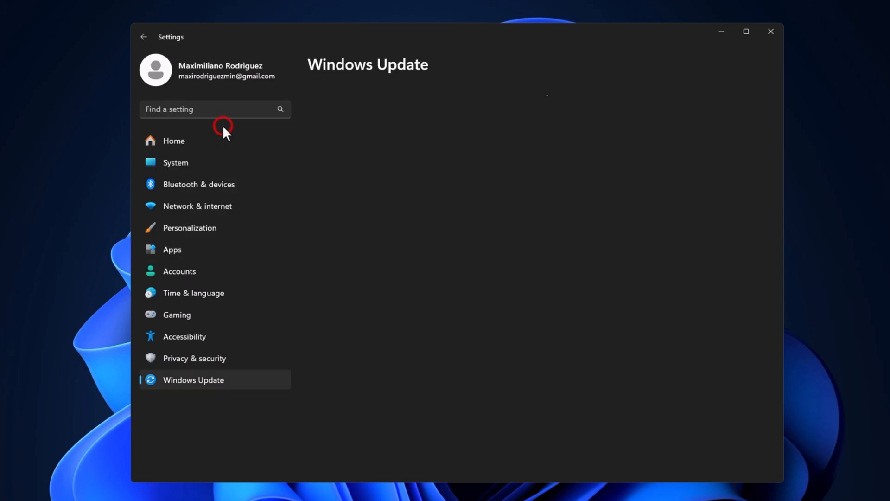
click(193, 380)
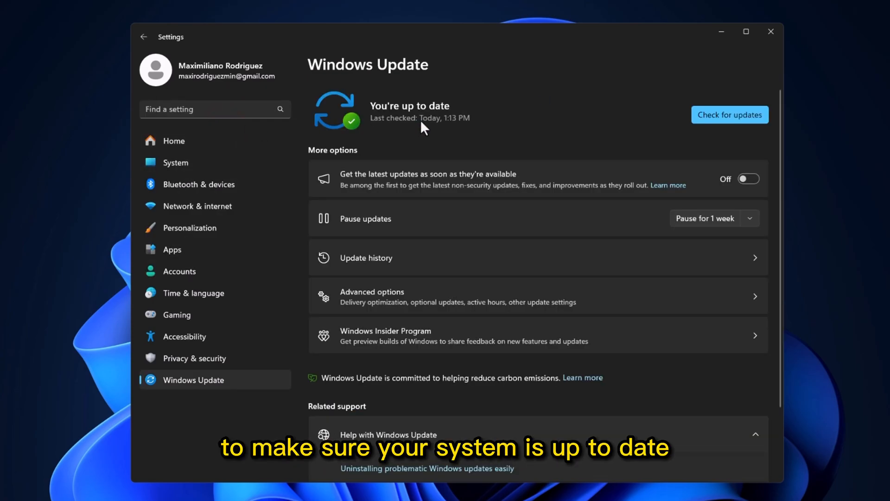
Check for updates, confirm the system is up to date, and close Settings.
click(729, 114)
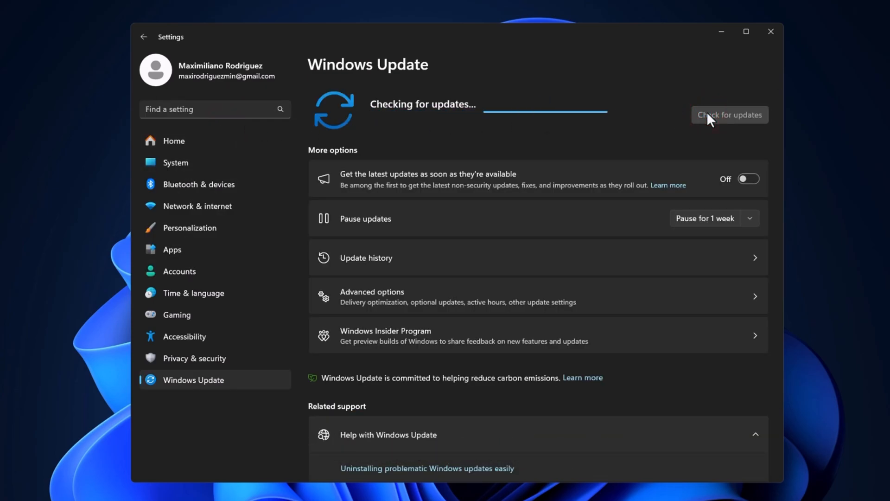
click(730, 115)
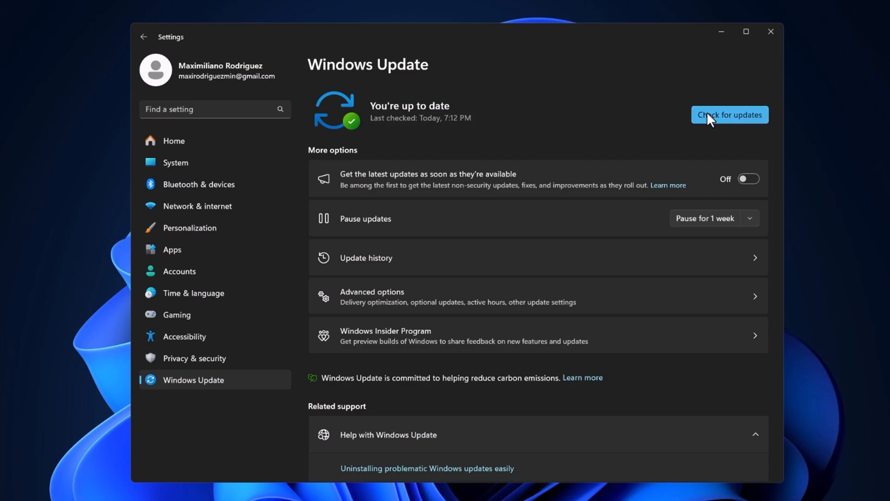
click(771, 32)
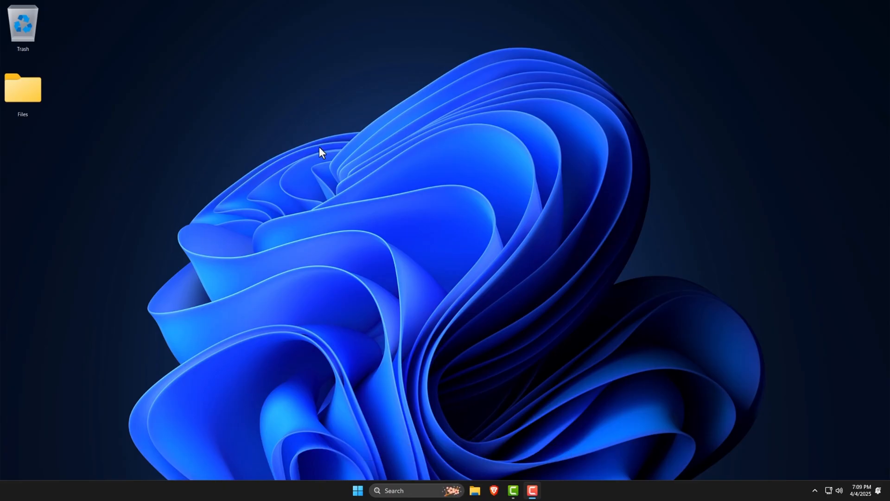
right_click(610, 485)
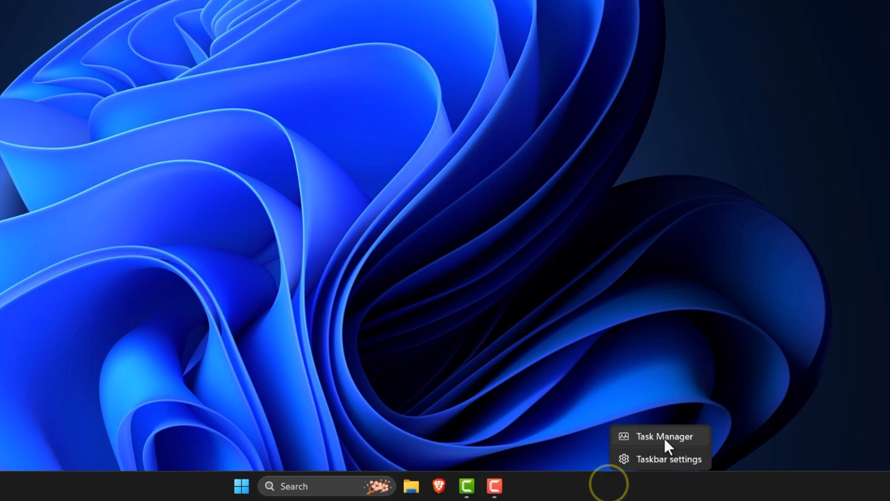
click(663, 436)
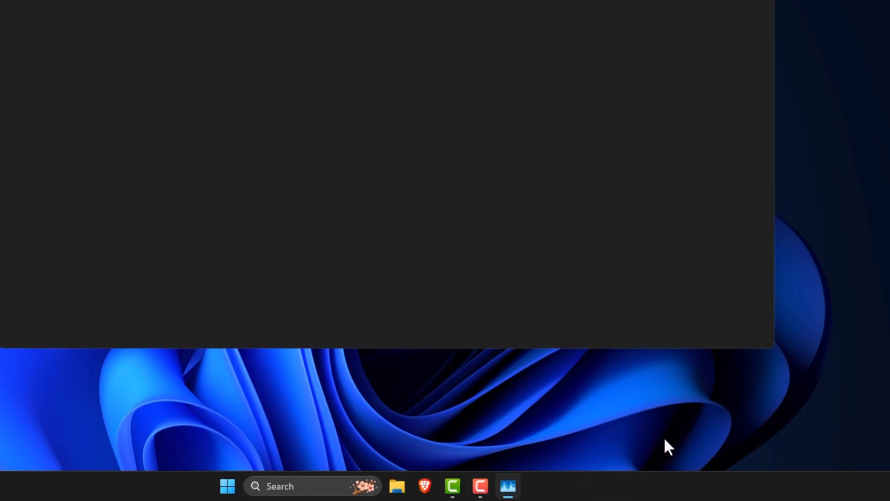
click(507, 485)
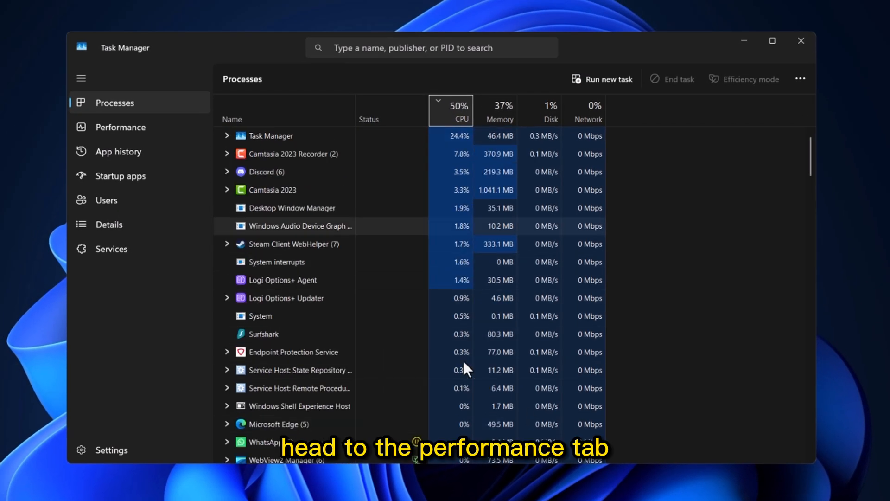
click(120, 127)
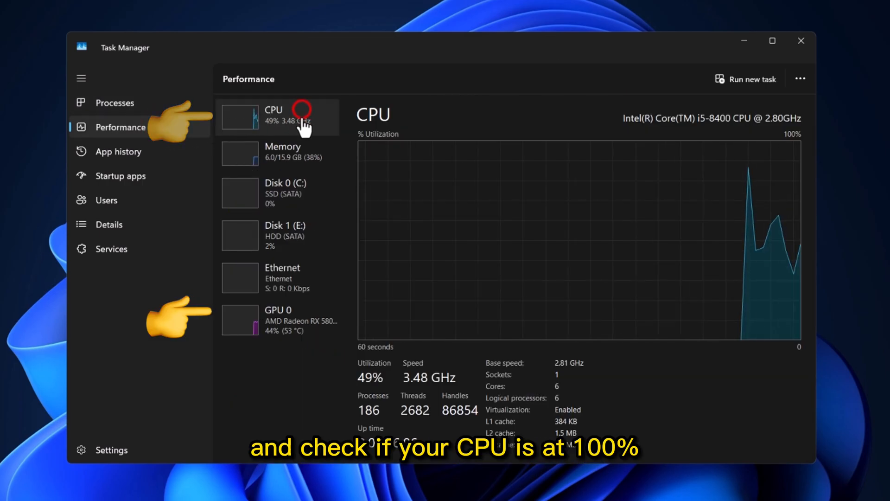
click(279, 319)
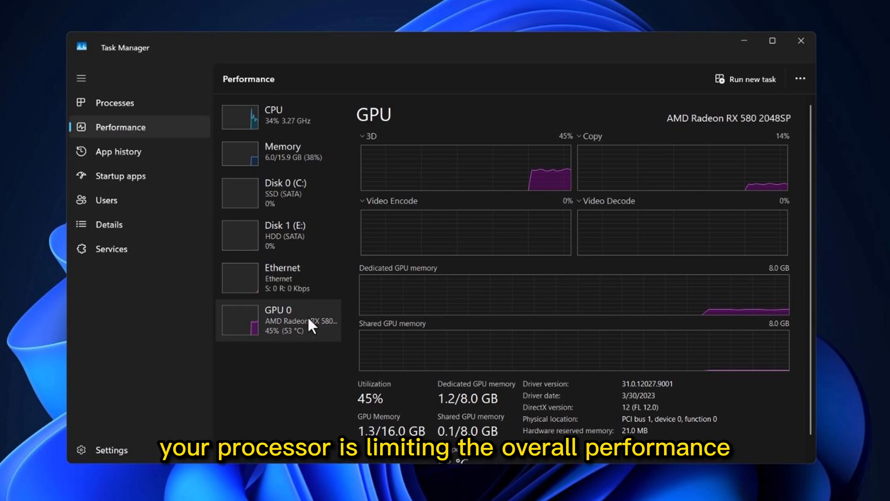
click(799, 39)
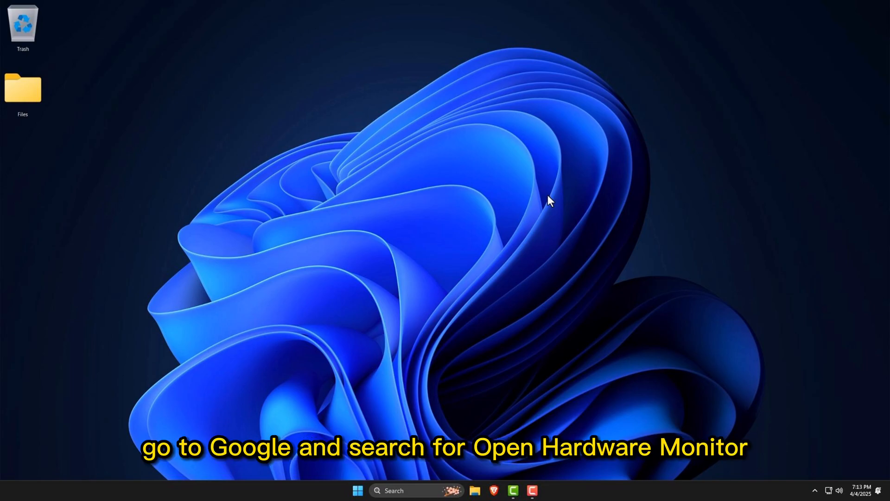
In Brave, Google 'open hardware monitor download' and reach the official downloads page.
click(492, 491)
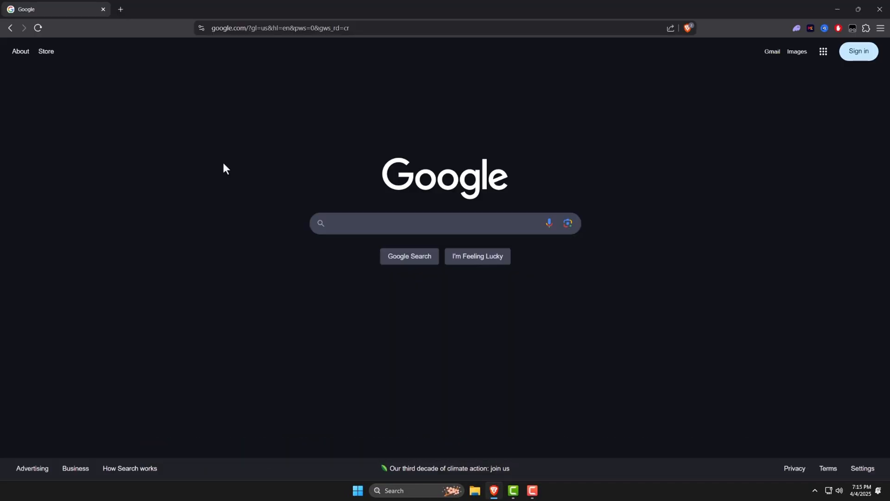
text(open hardware monitor)
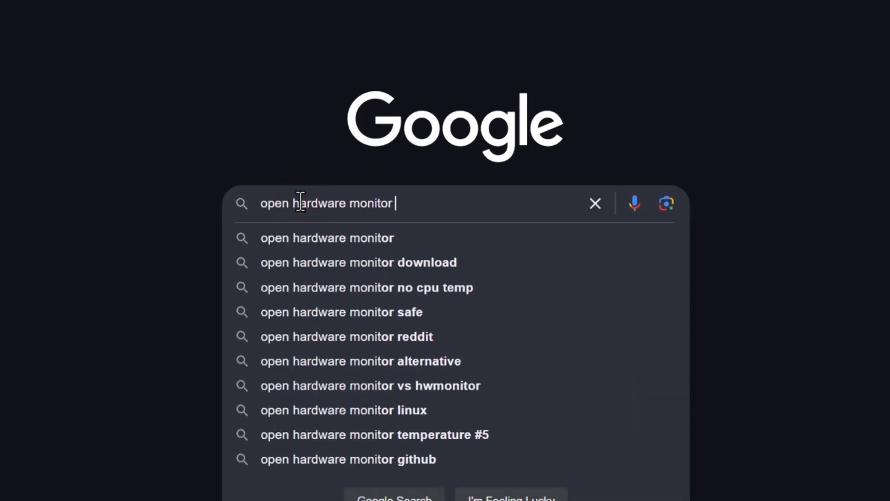
click(356, 262)
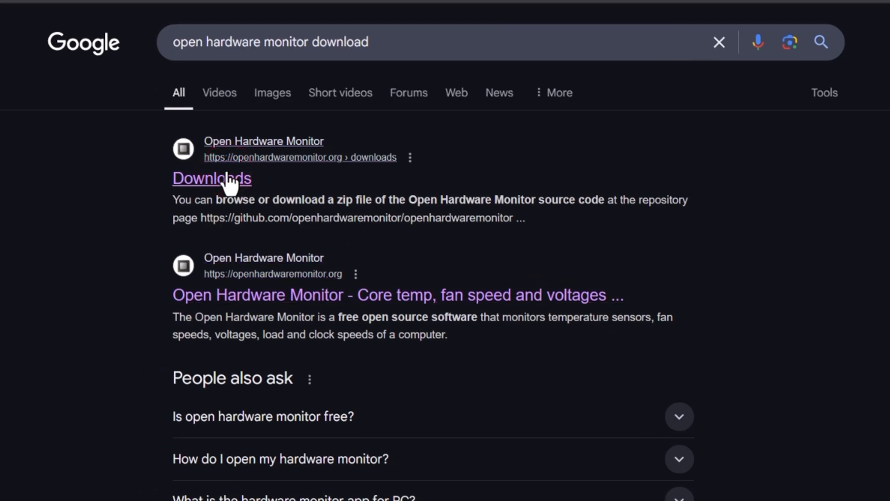
click(211, 178)
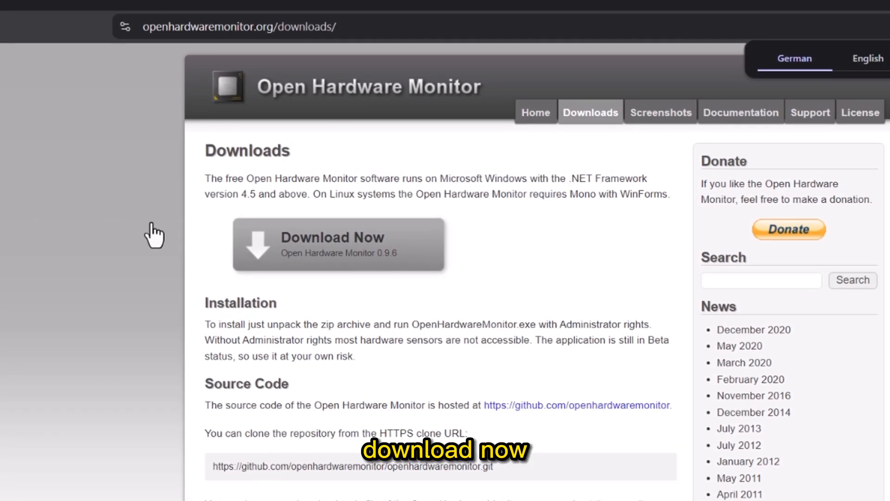
Download the Open Hardware Monitor 0.9.6 zip to the desktop, extract it and launch OpenHardwareMonitor.
click(338, 244)
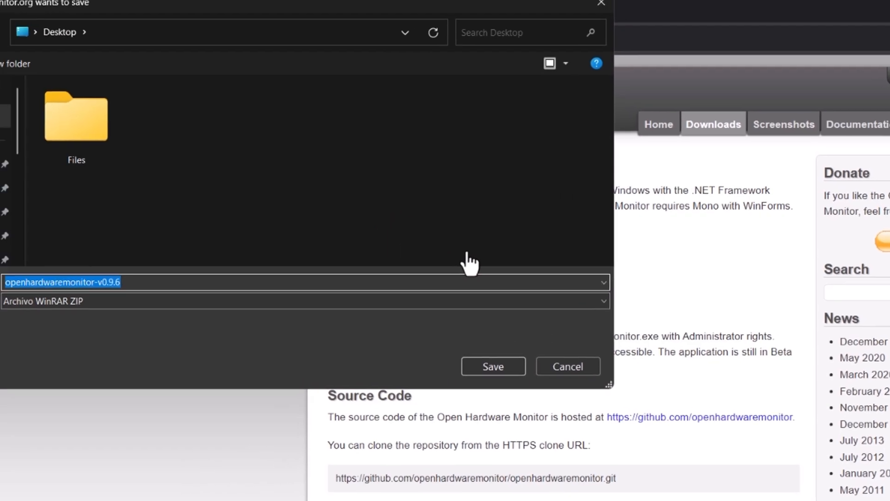
click(492, 366)
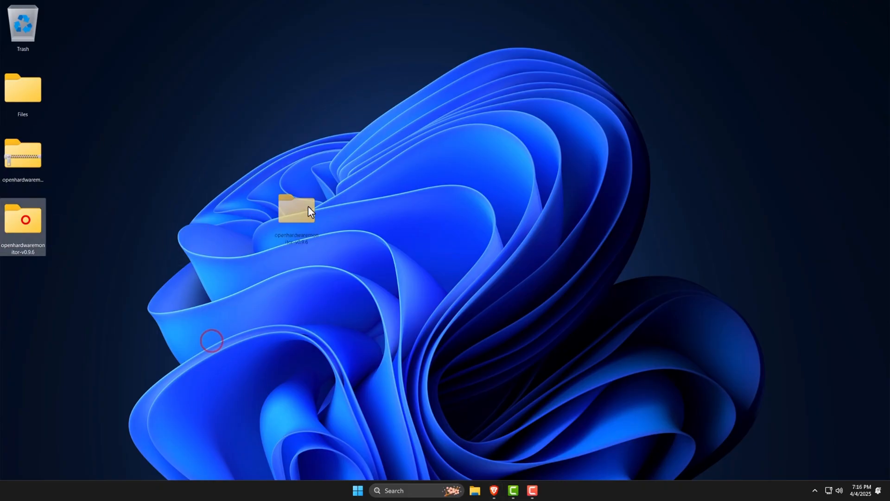
double_click(296, 207)
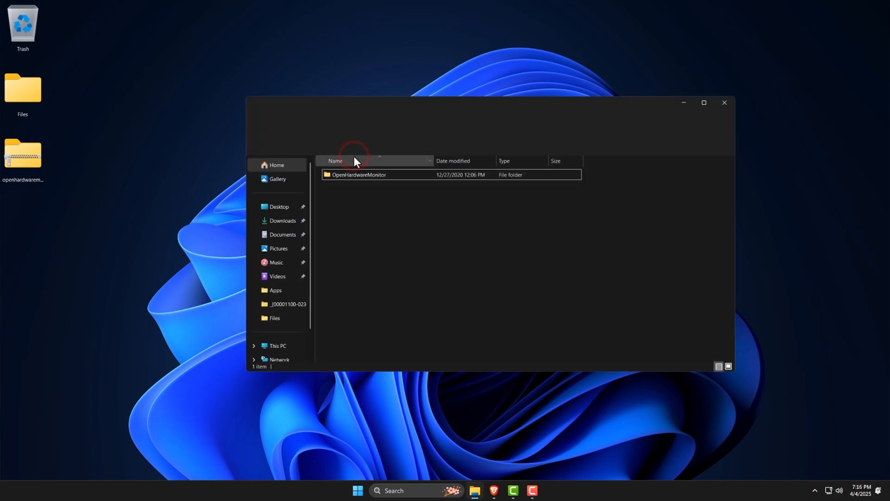
double_click(359, 175)
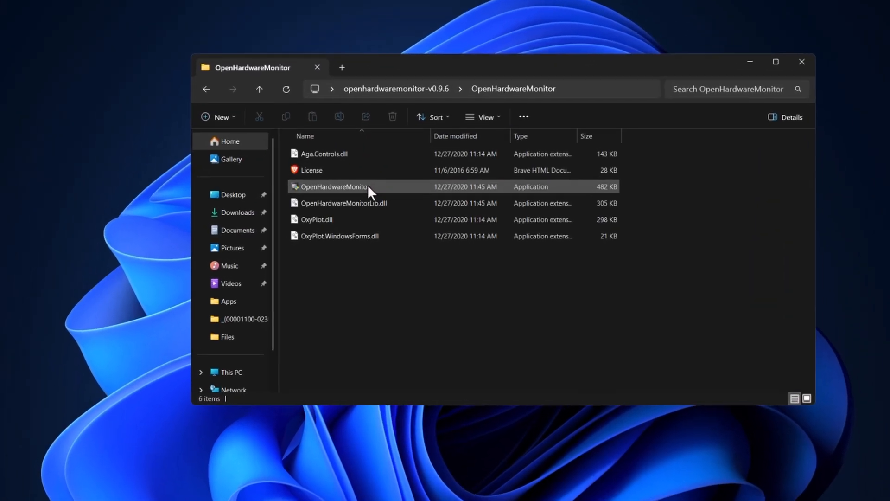
double_click(333, 186)
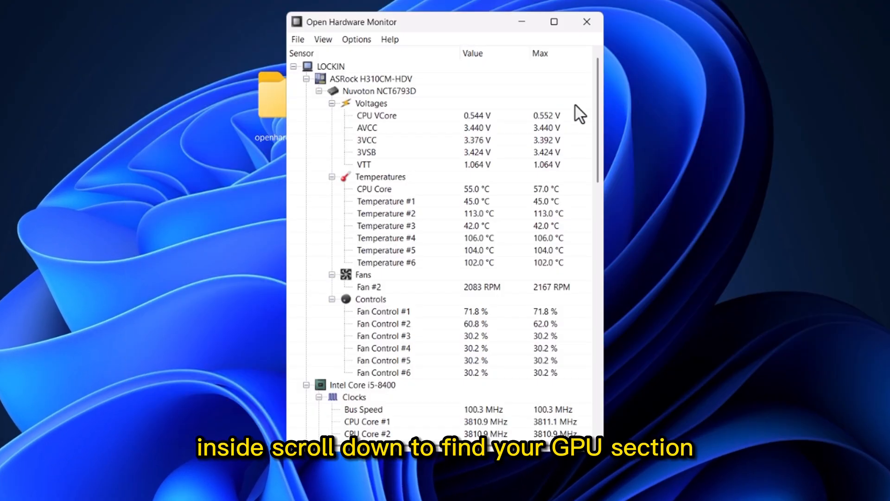
Scroll to the AMD Radeon RX 580 2048SP section, read GPU temperatures around 53 °C, then close the monitor.
scroll(down, 3)
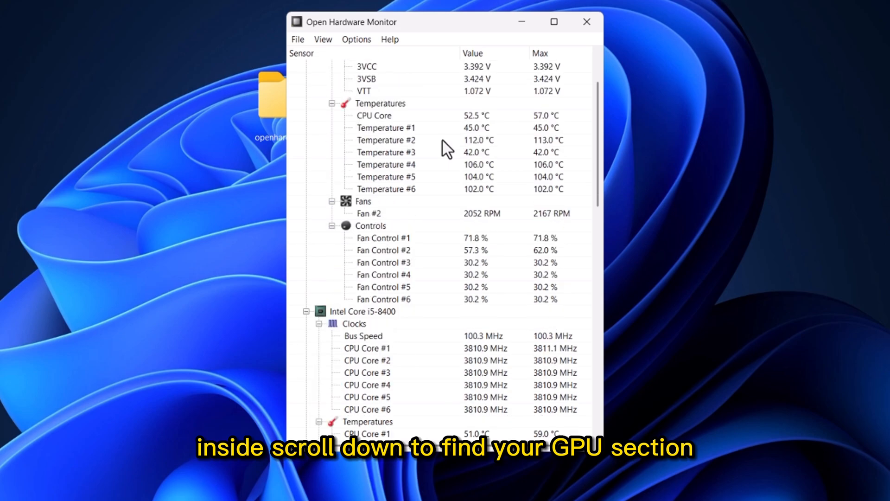
scroll(down, 3)
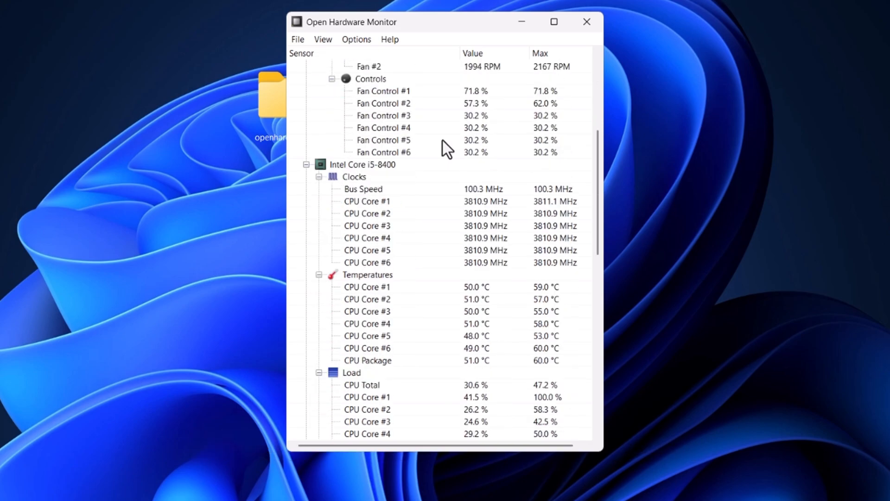
scroll(down, 3)
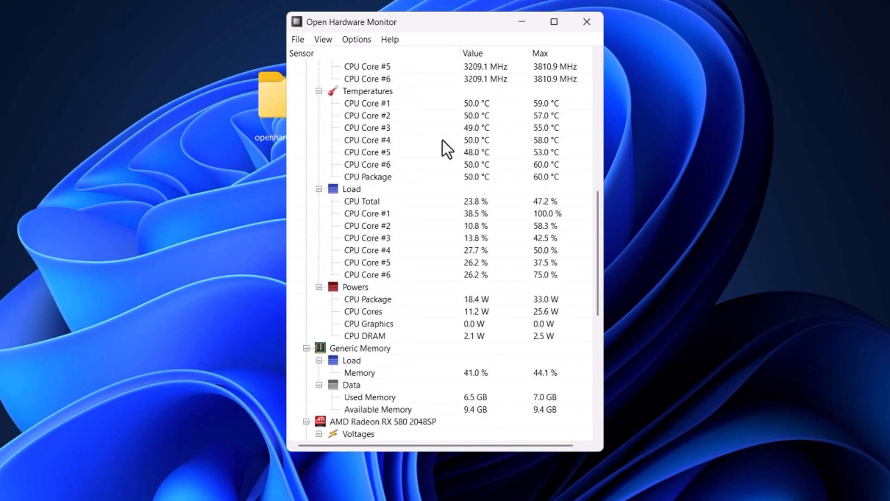
scroll(down, 3)
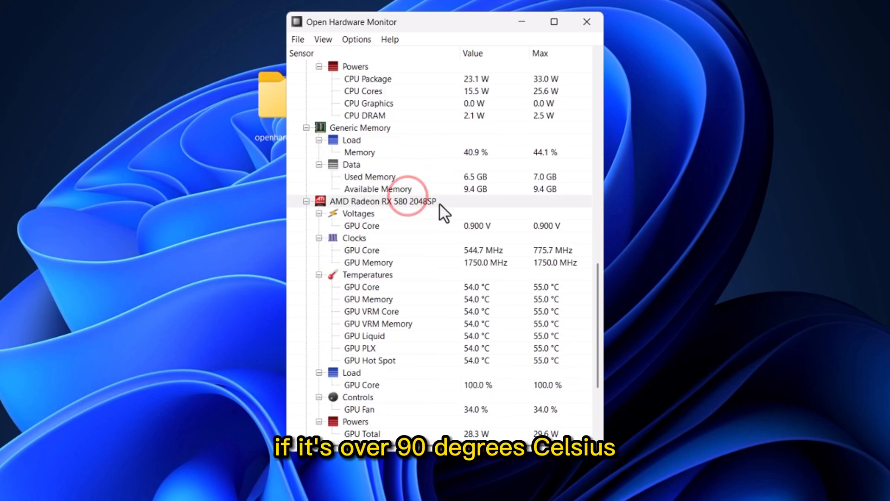
scroll(down, 3)
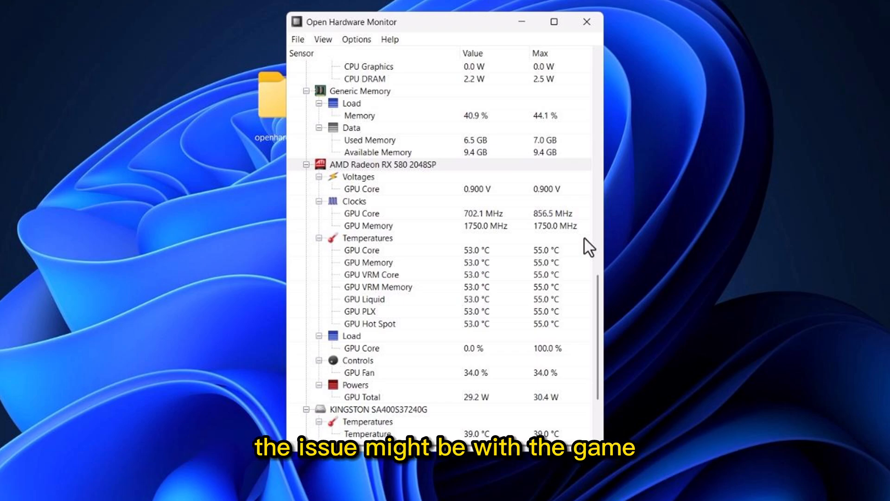
click(586, 22)
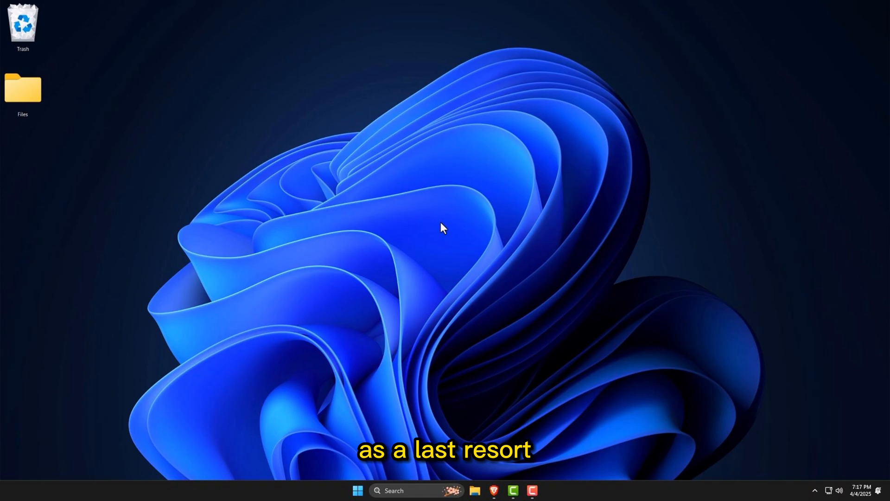